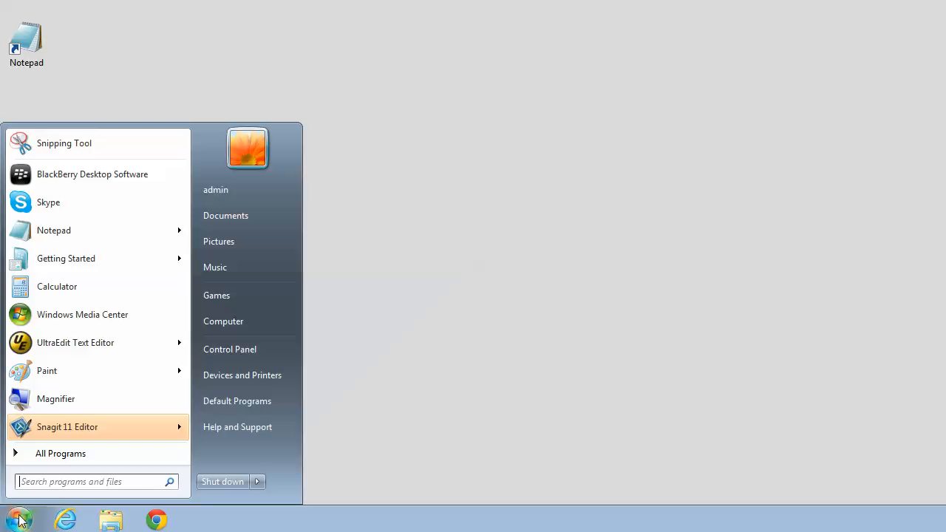
{"action": "mouse_move", "coordinate": [61, 453]}
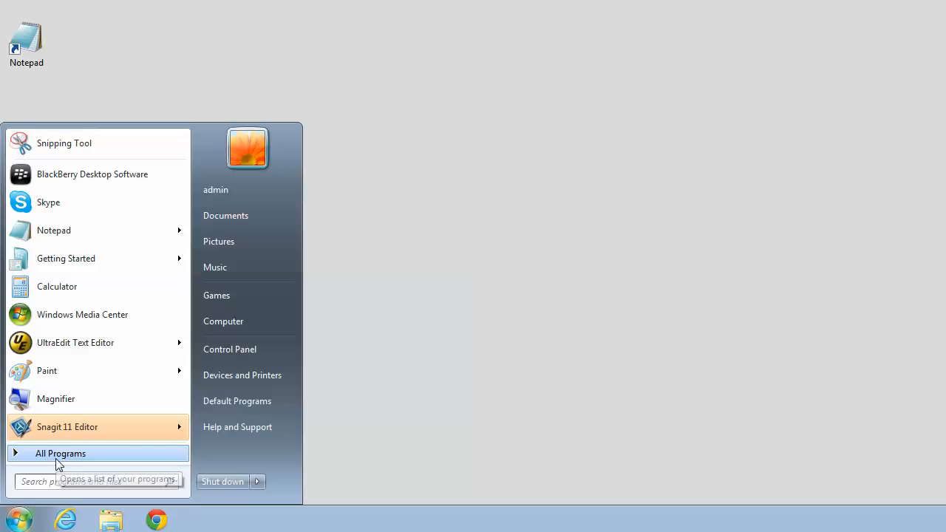
Launch BlackBerry Desktop Software from the BlackBerry folder under All Programs.
{"action": "left_click", "coordinate": [60, 453]}
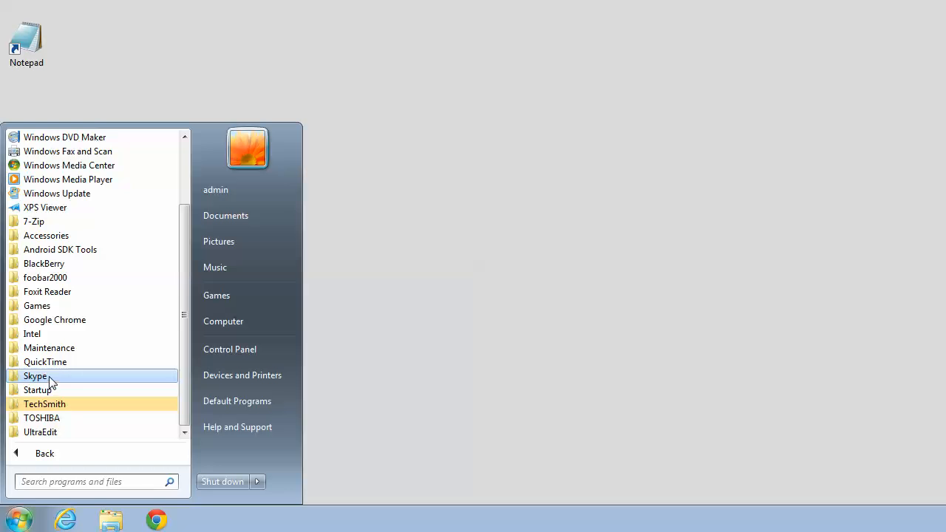
{"action": "left_click", "coordinate": [44, 263]}
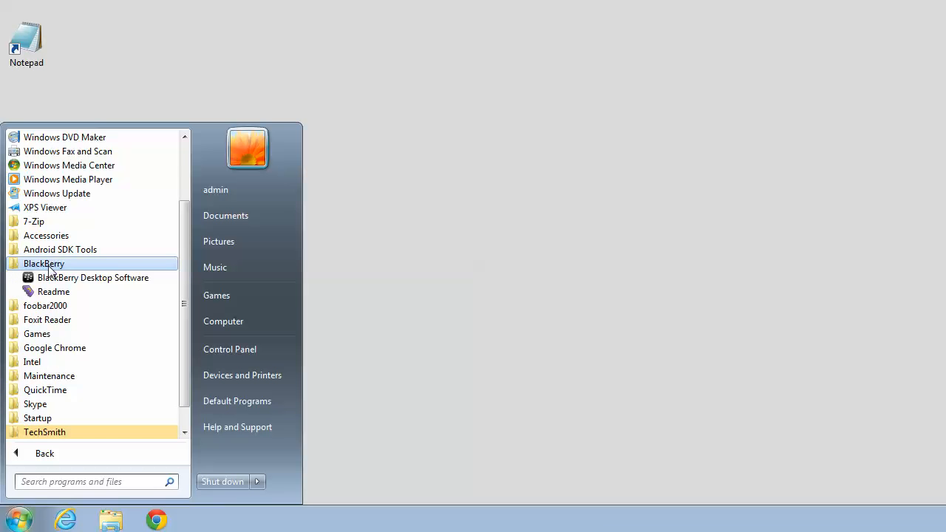
{"action": "mouse_move", "coordinate": [71, 288]}
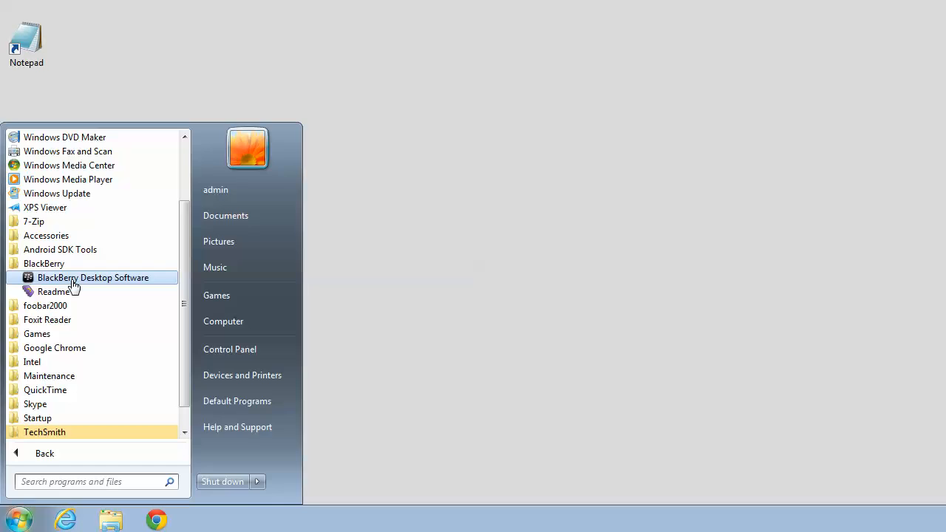
{"action": "left_click", "coordinate": [92, 277]}
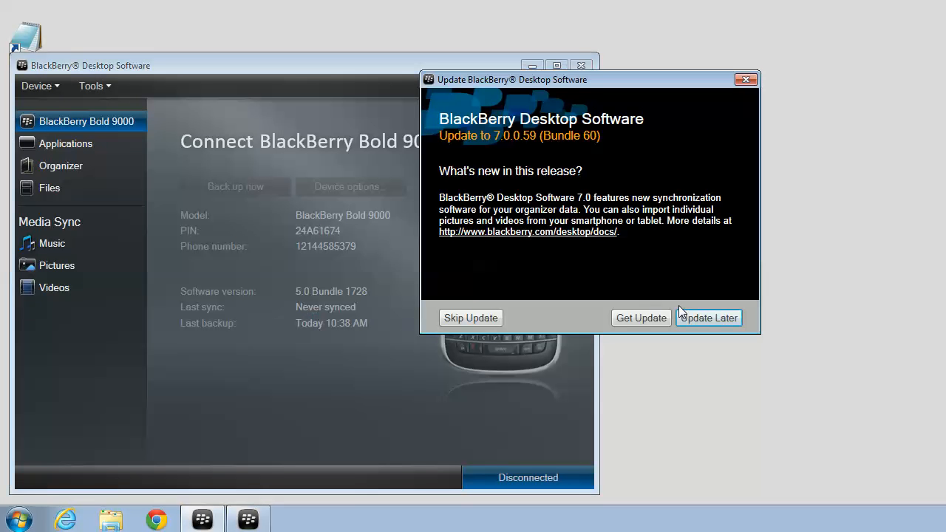
Postpone the version 7.0 update with Update Later to reach the Bold 9000 summary.
{"action": "left_click", "coordinate": [709, 317]}
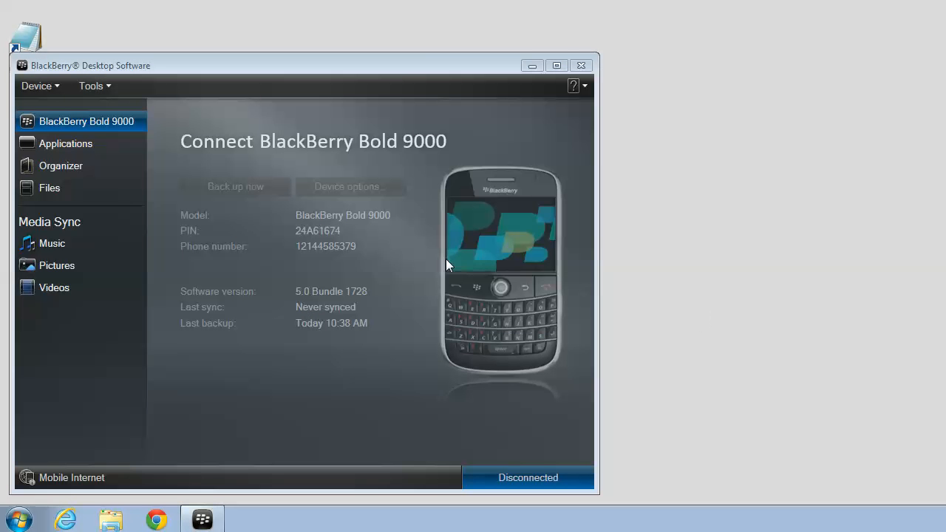
{"action": "mouse_move", "coordinate": [332, 155]}
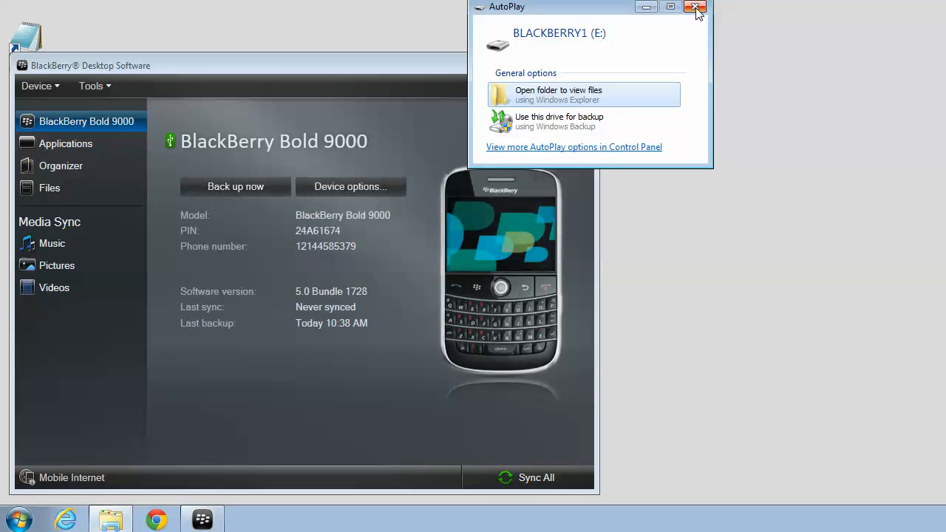
Close the AutoPlay window for the connected Bold 9000's drive.
{"action": "left_click", "coordinate": [693, 8]}
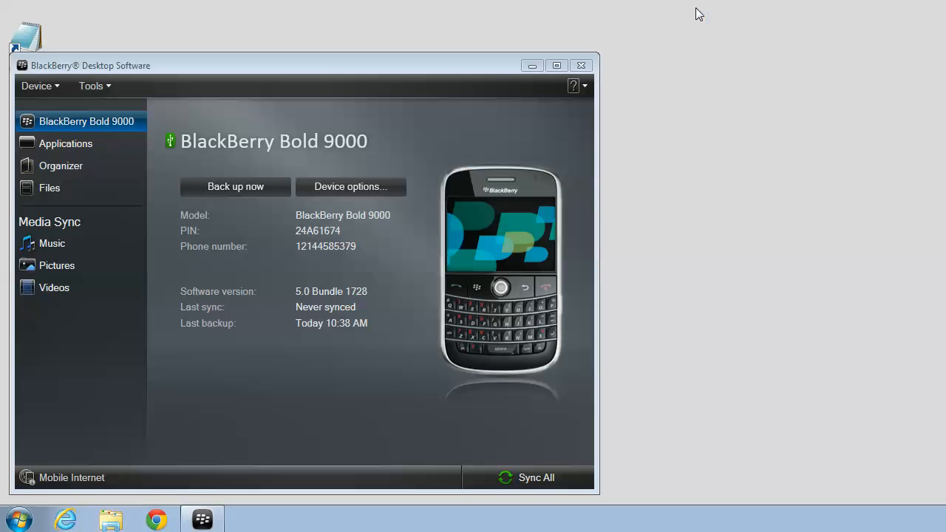
{"action": "mouse_move", "coordinate": [358, 161]}
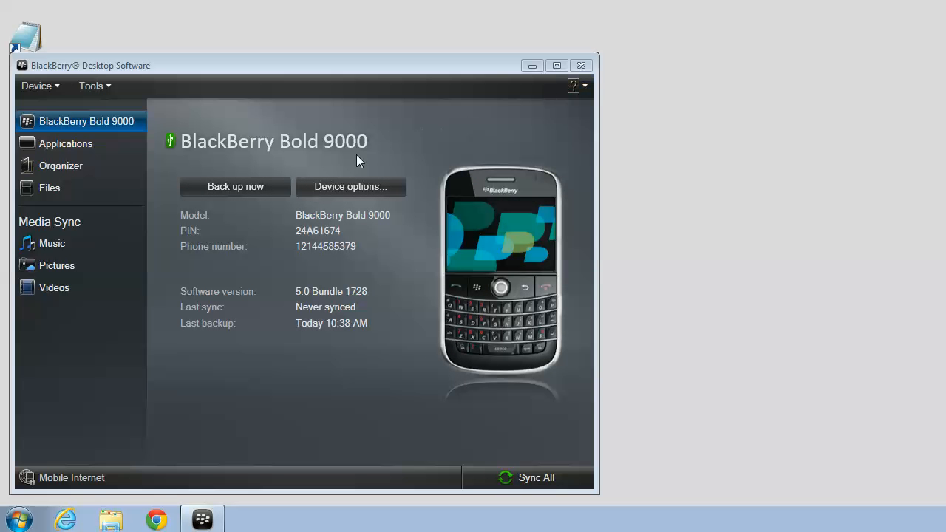
{"action": "mouse_move", "coordinate": [258, 194]}
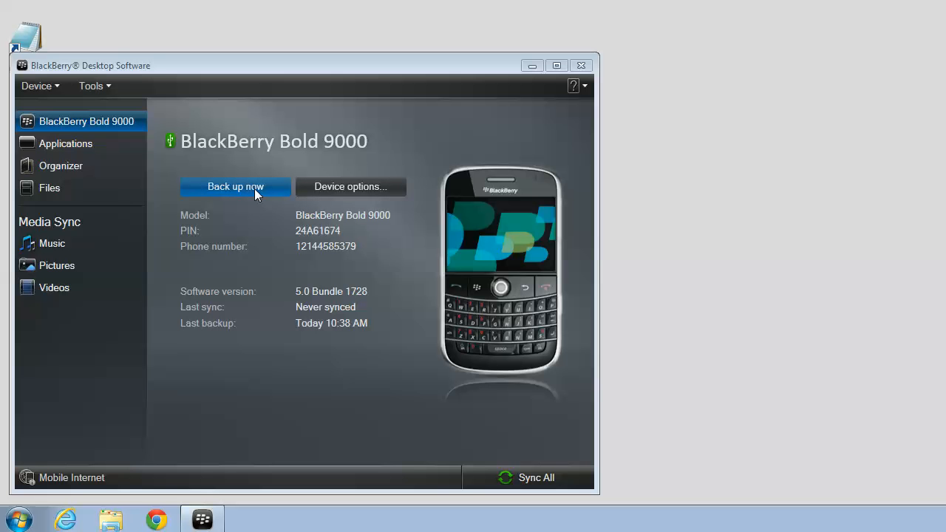
Open the Bold 9000 backup options dialog with Back up now.
{"action": "left_click", "coordinate": [235, 186]}
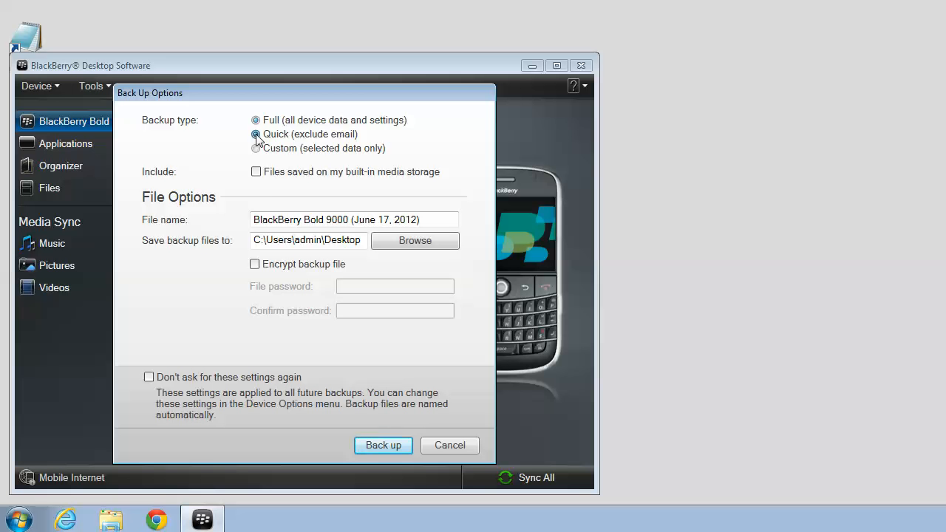
Run a Quick (exclude email) backup with the backup folder changed to the Desktop.
{"action": "left_click", "coordinate": [256, 134]}
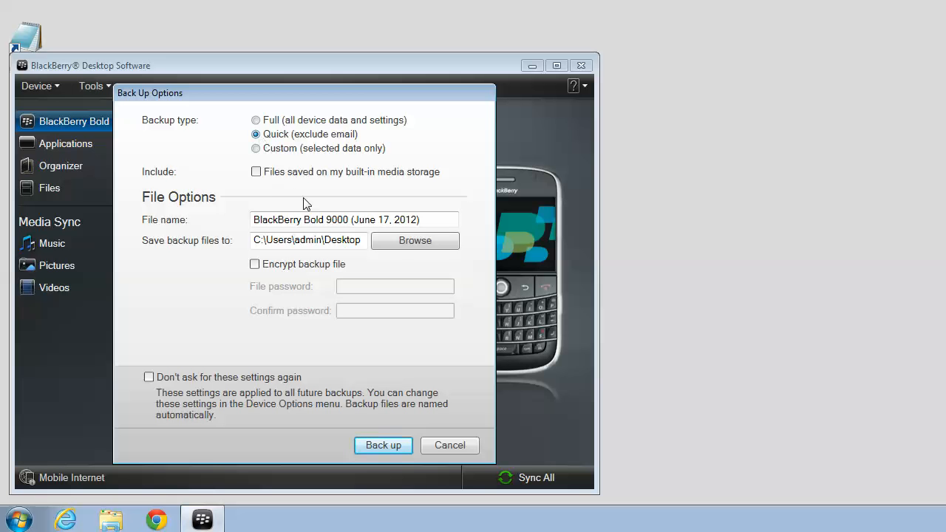
{"action": "left_click", "coordinate": [414, 240]}
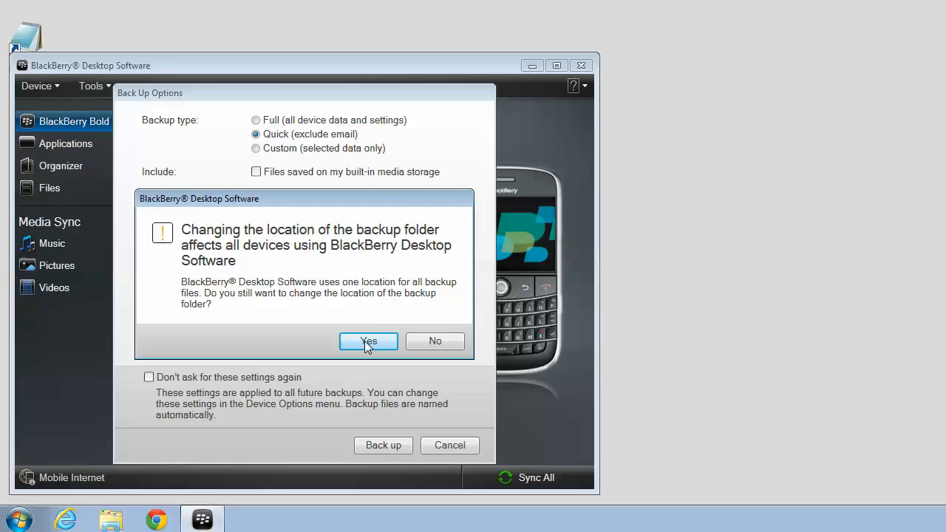
{"action": "left_click", "coordinate": [368, 340]}
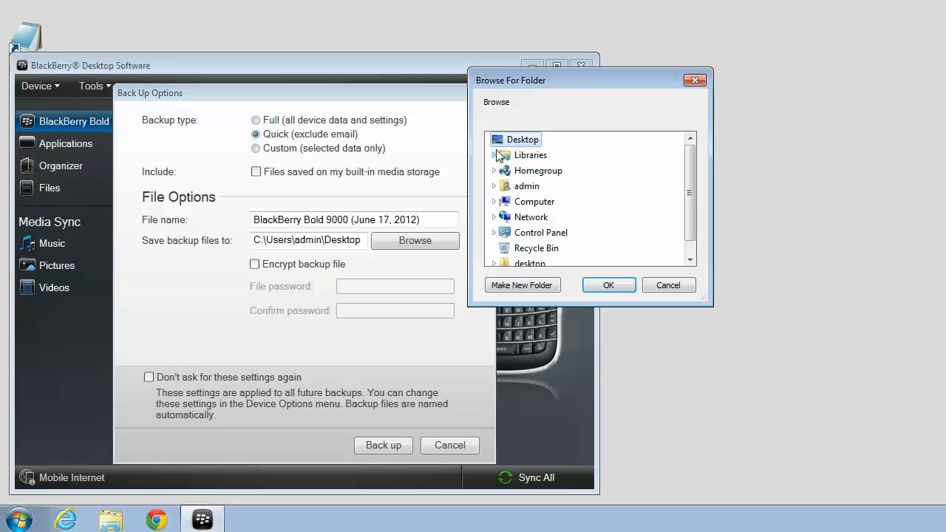
{"action": "mouse_move", "coordinate": [520, 140]}
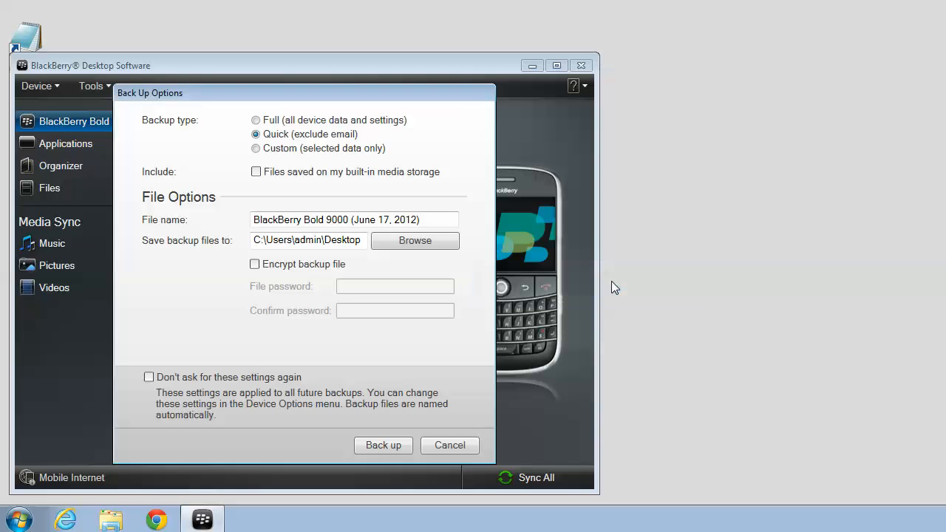
{"action": "mouse_move", "coordinate": [541, 332]}
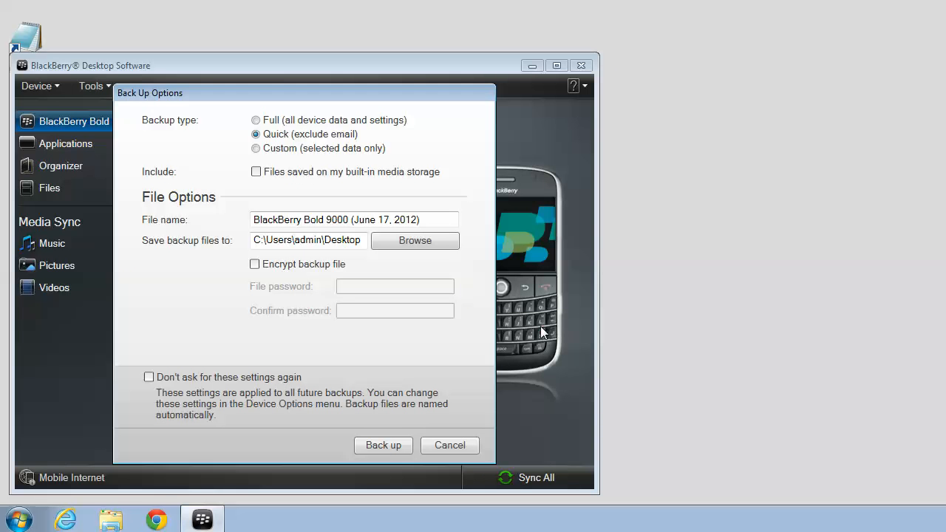
{"action": "mouse_move", "coordinate": [391, 413]}
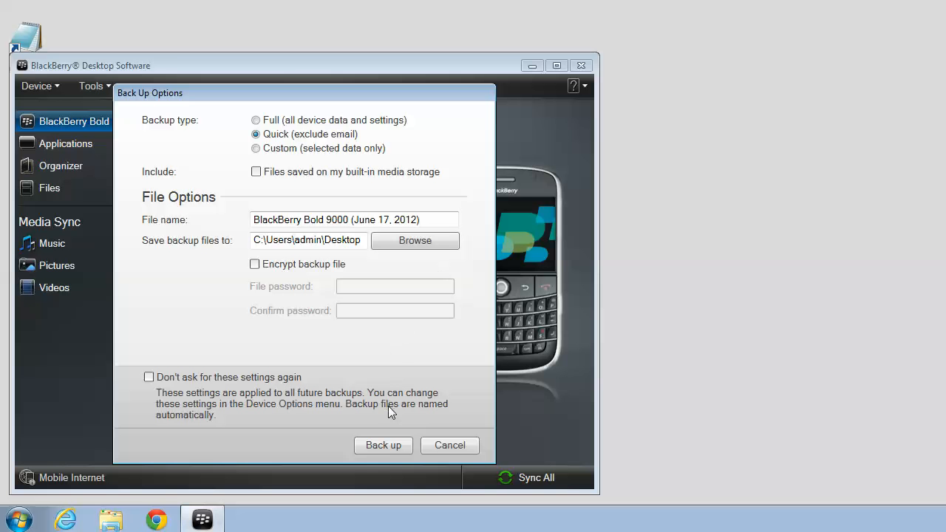
{"action": "mouse_move", "coordinate": [383, 446]}
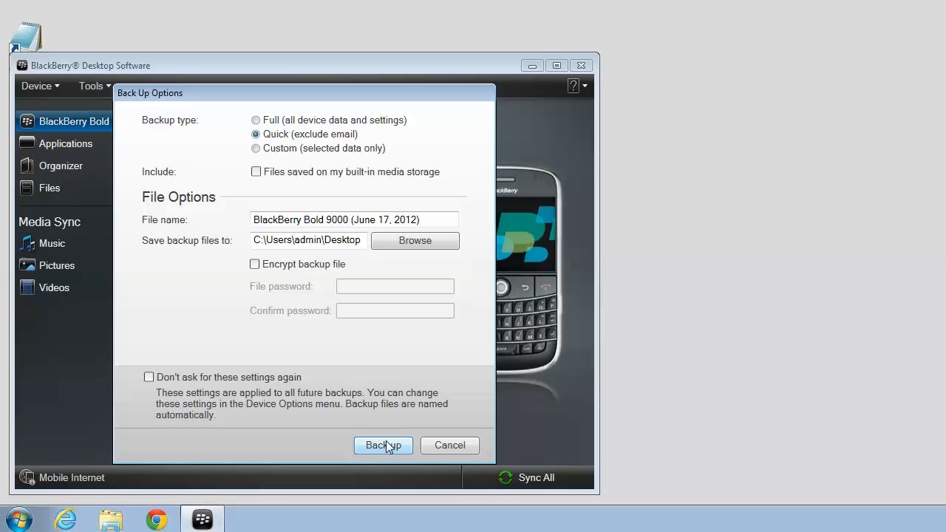
{"action": "left_click", "coordinate": [383, 446]}
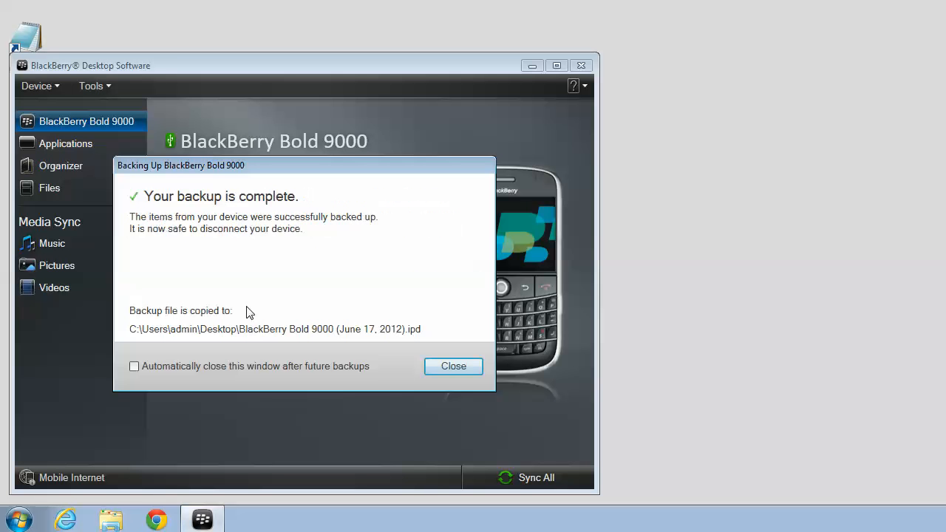
{"action": "mouse_move", "coordinate": [227, 206]}
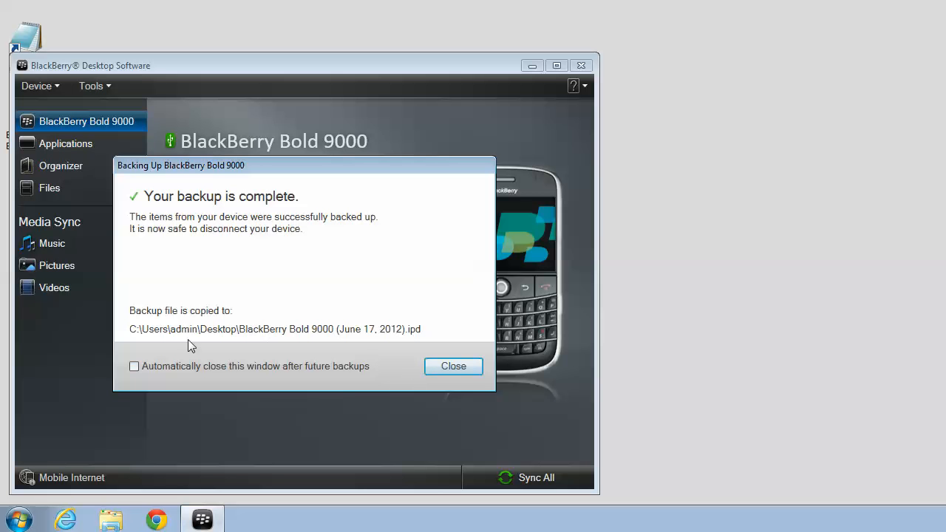
{"action": "mouse_move", "coordinate": [266, 337]}
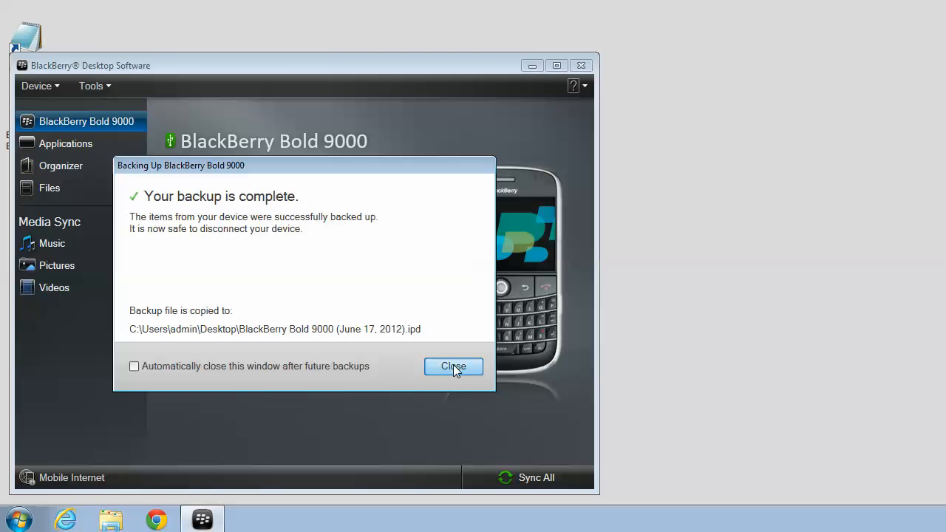
Close the backup complete dialog so Last backup reads Today 10:45 AM.
{"action": "left_click", "coordinate": [453, 367]}
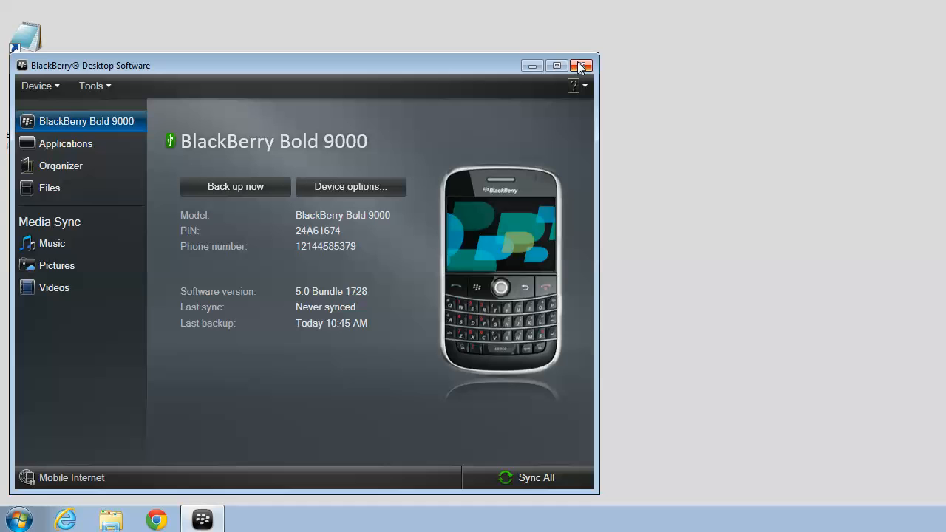
Exit BlackBerry Desktop Software, leaving the Bold 9000 backup icon on the desktop.
{"action": "left_click", "coordinate": [580, 66]}
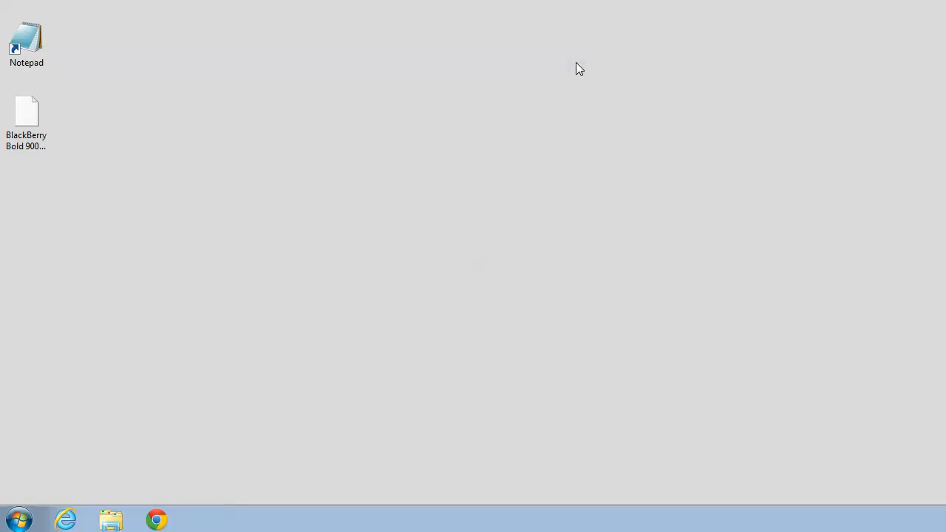